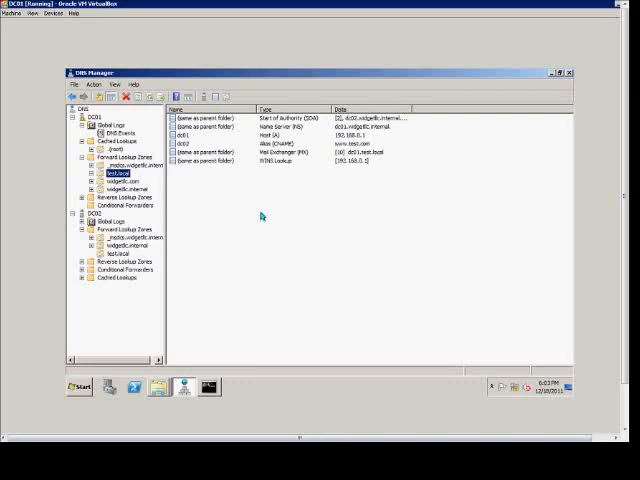
{"action": "mouse_move", "coordinate": [140, 198]}
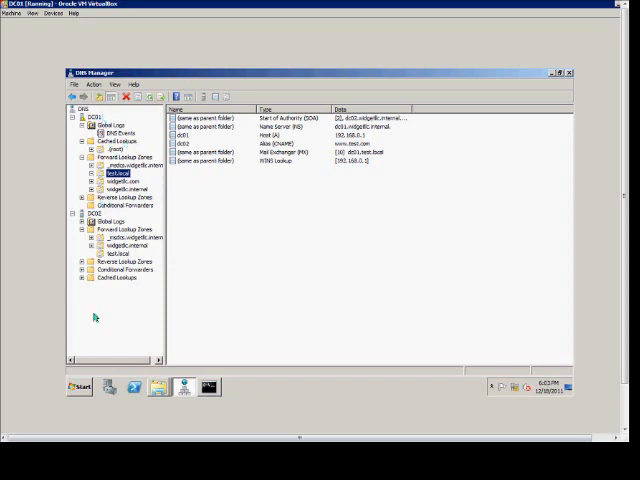
Step: Add a new domain named child under the test.local forward lookup zone on DC01
{"action": "left_click", "coordinate": [75, 387]}
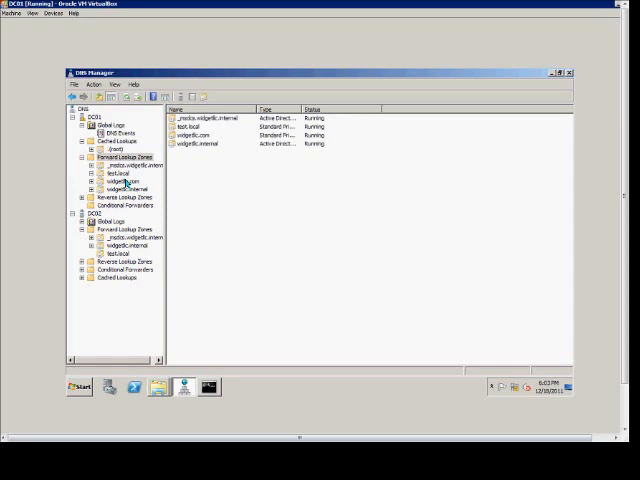
{"action": "left_click", "coordinate": [114, 176]}
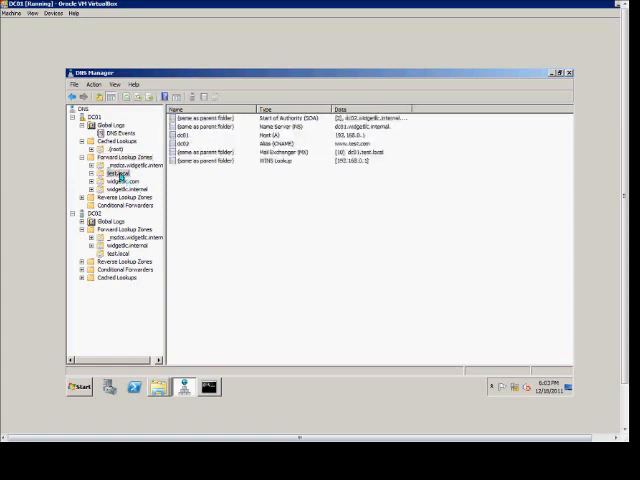
{"action": "left_click", "coordinate": [113, 176]}
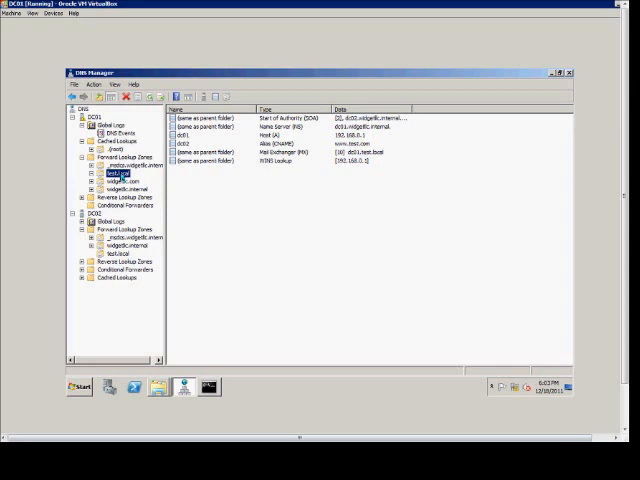
{"action": "right_click", "coordinate": [113, 176]}
{"action": "type", "text": "chi"}
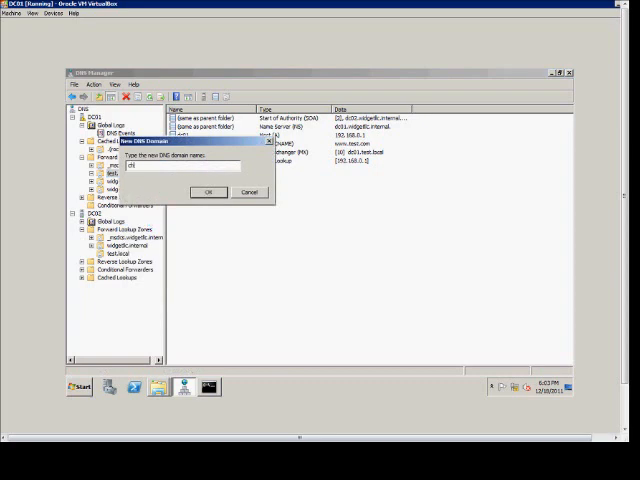
{"action": "type", "text": "d"}
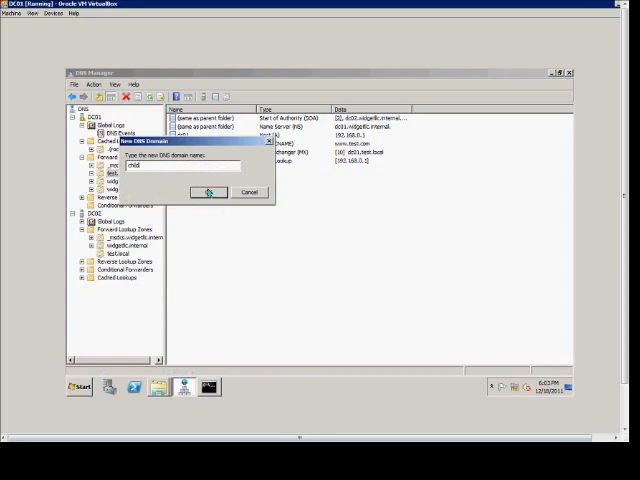
{"action": "left_click", "coordinate": [208, 192]}
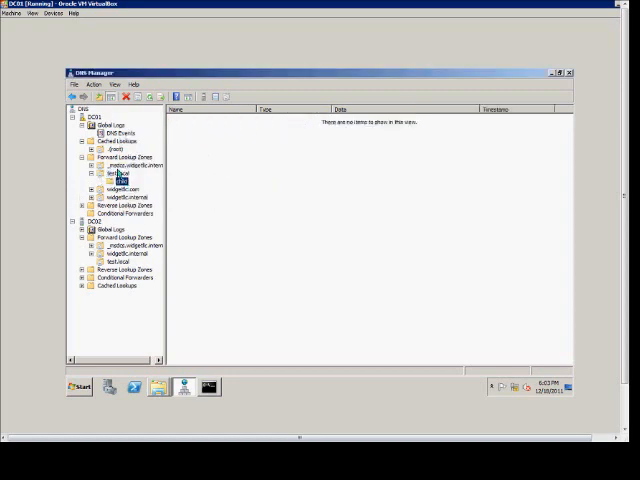
Step: Create host (A) record test1 with IP 192.168.0.1 in the child subdomain
{"action": "right_click", "coordinate": [113, 182]}
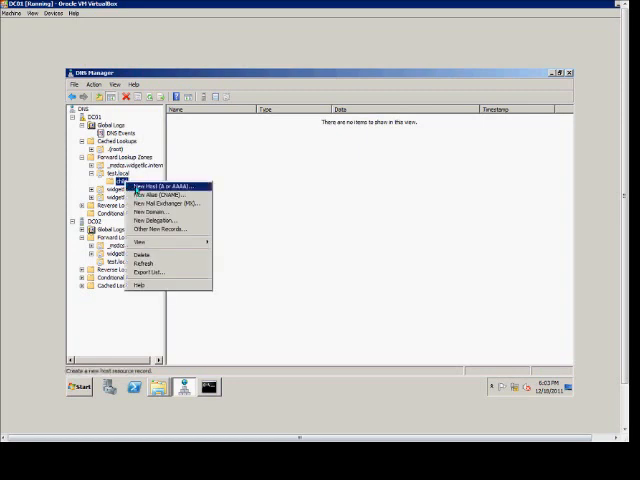
{"action": "left_click", "coordinate": [160, 190]}
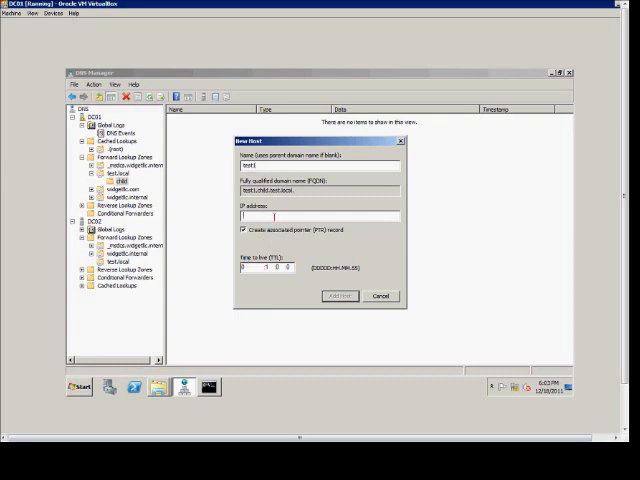
{"action": "type", "text": "192.168.0.1"}
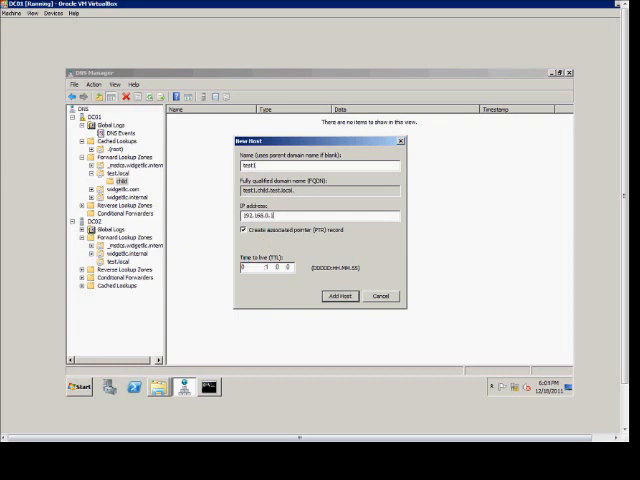
{"action": "left_click", "coordinate": [339, 296]}
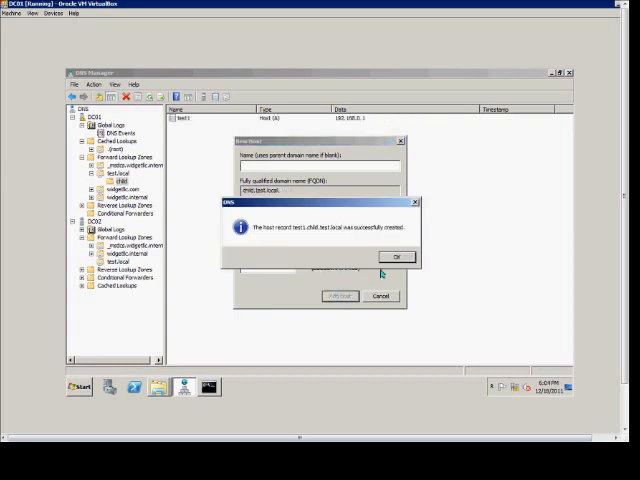
{"action": "left_click", "coordinate": [396, 257]}
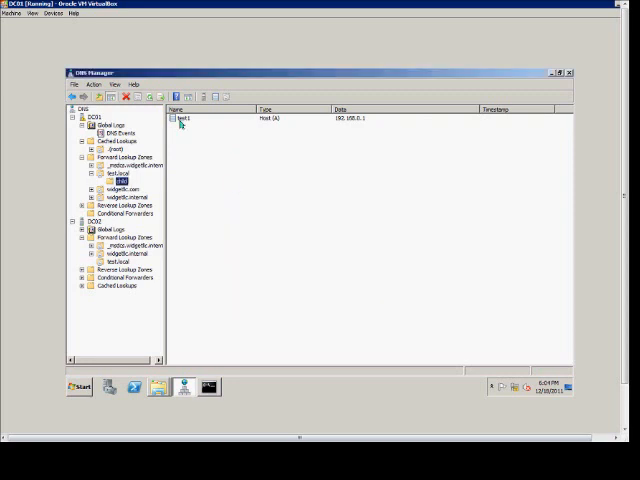